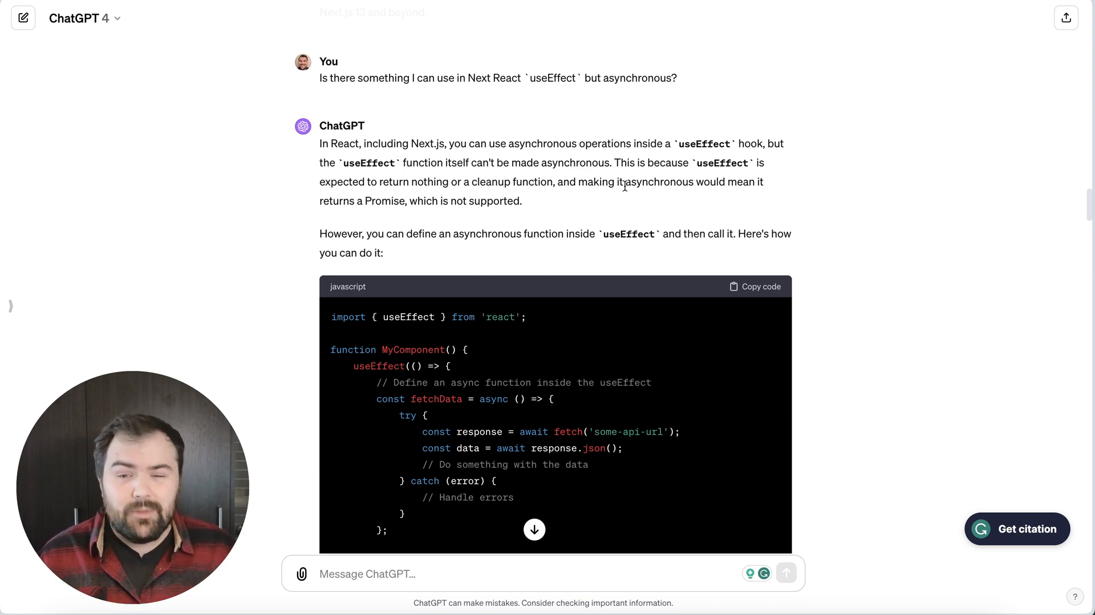
# Ask ChatGPT for a Next.js login form component using Tailwind and scroll through the reply.
pyautogui.click(362, 574)
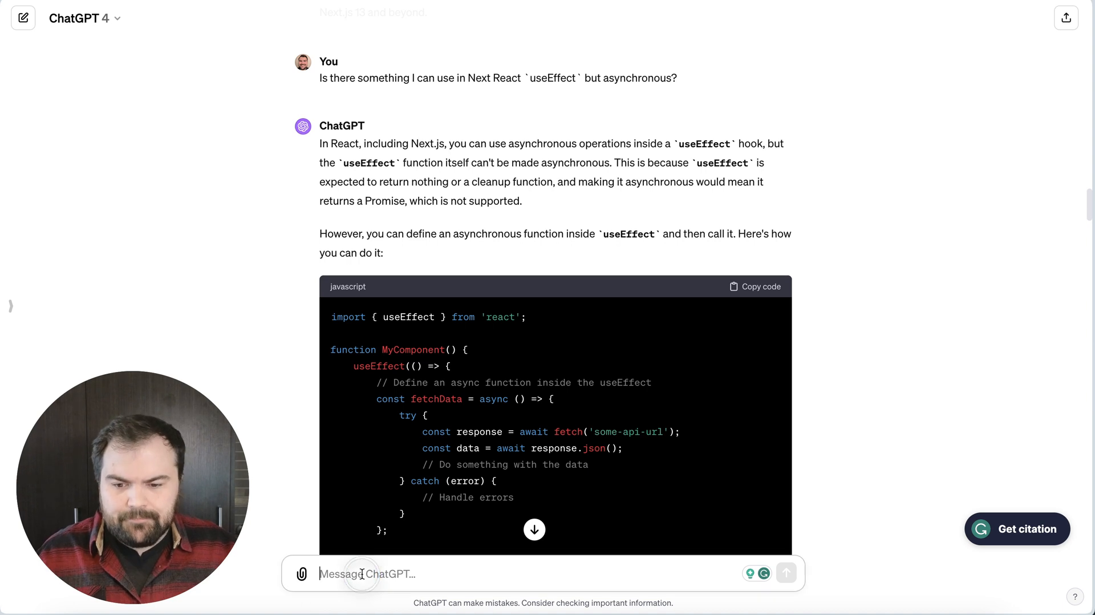
pyautogui.write('Generate me a component that I can use for a login form in Nextjs using Ta')
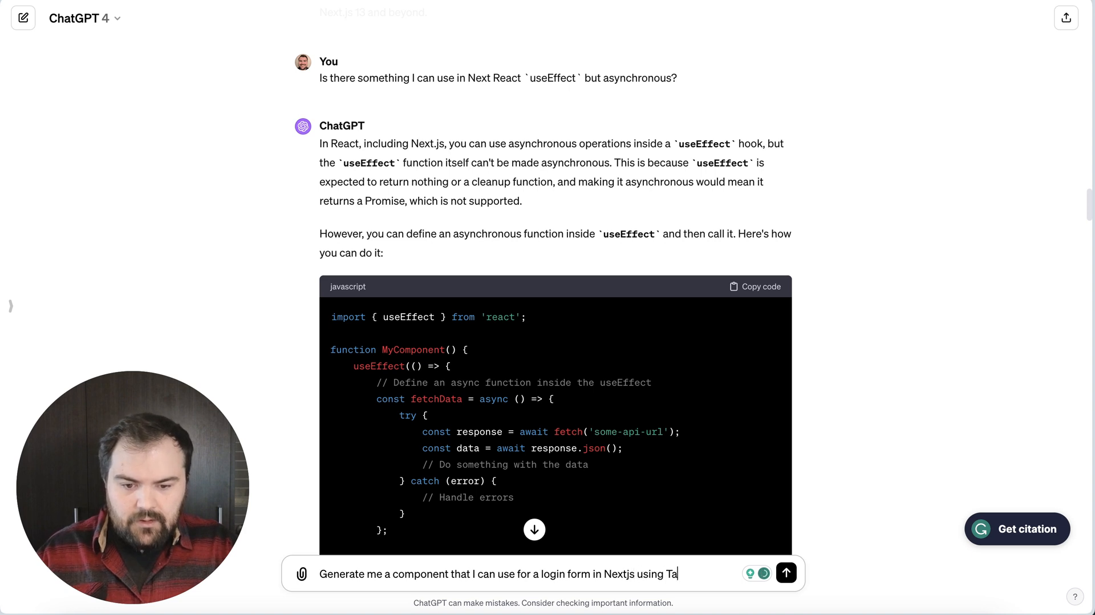
pyautogui.click(785, 572)
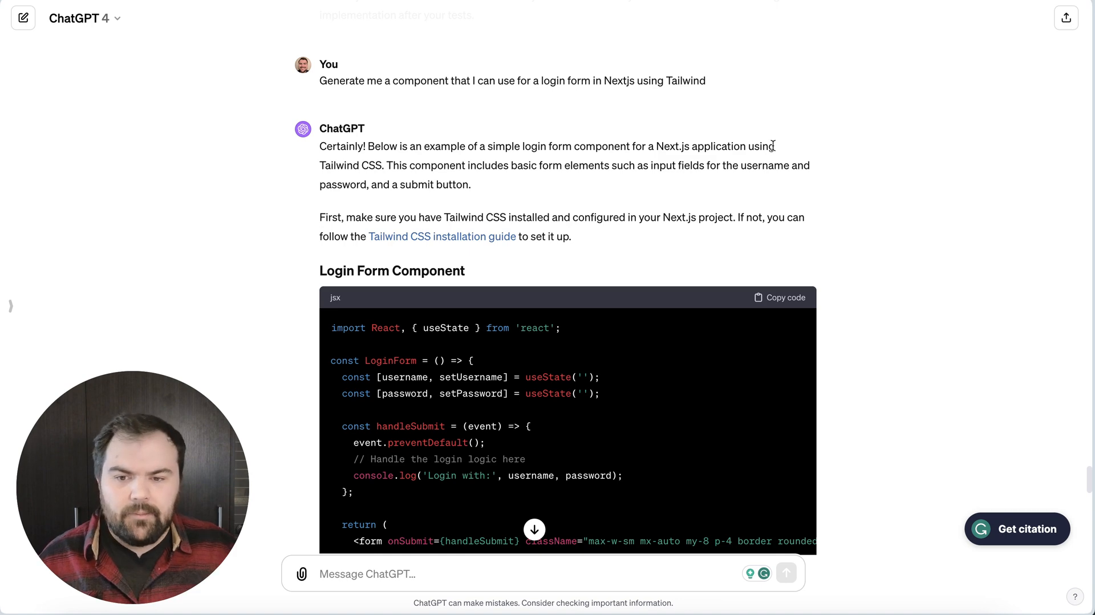
pyautogui.scroll(-3)
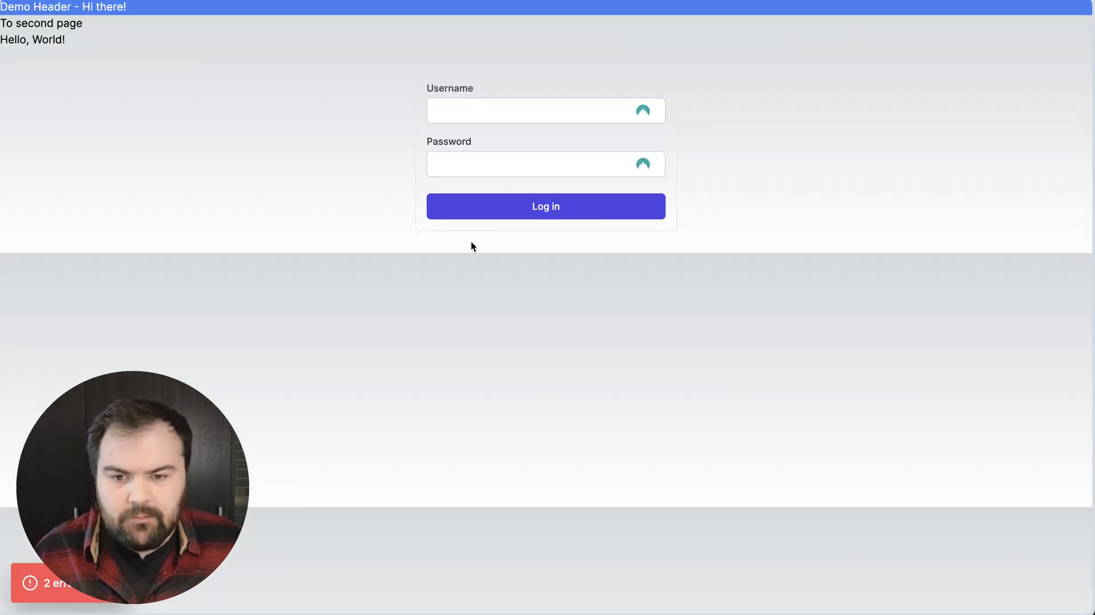
pyautogui.moveTo(751, 141)
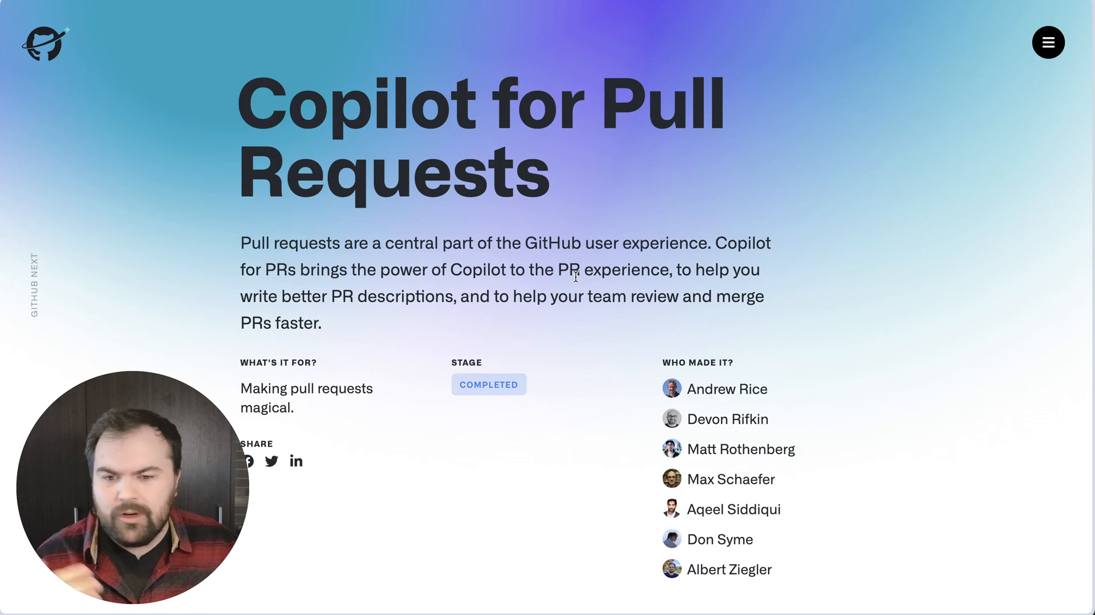
# Scroll the GitHub Next page past the Copilot markers list to Gentest.
pyautogui.scroll(-3)
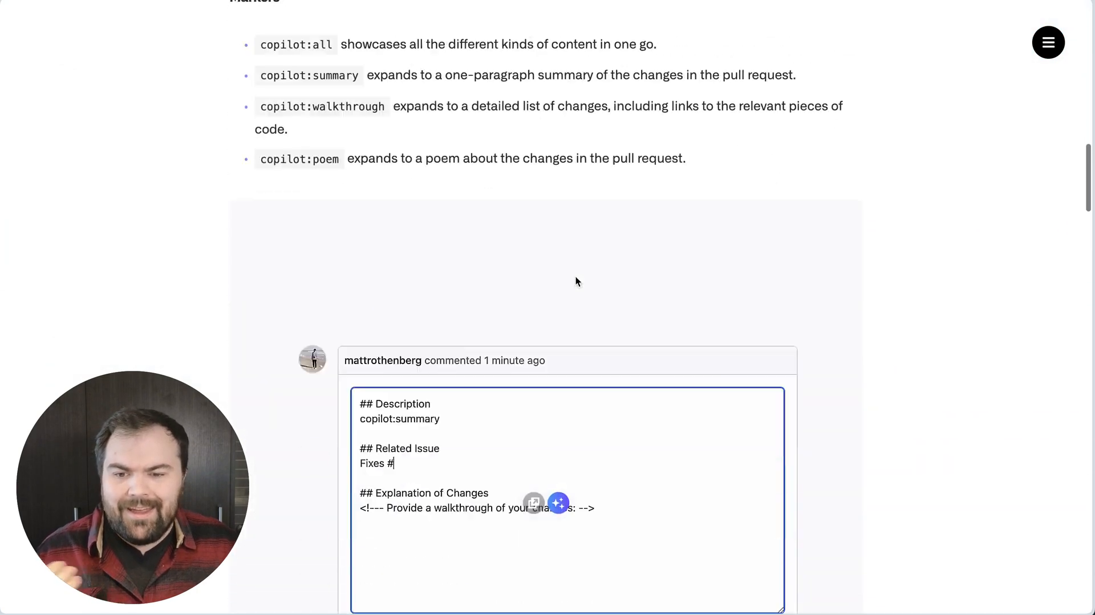
pyautogui.scroll(-3)
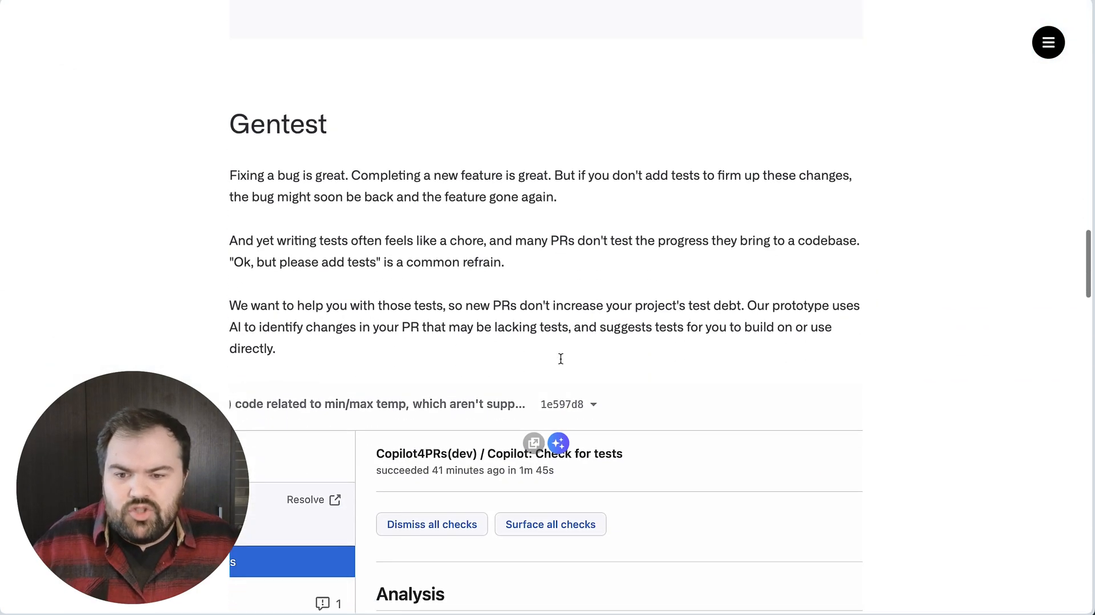
pyautogui.scroll(-3)
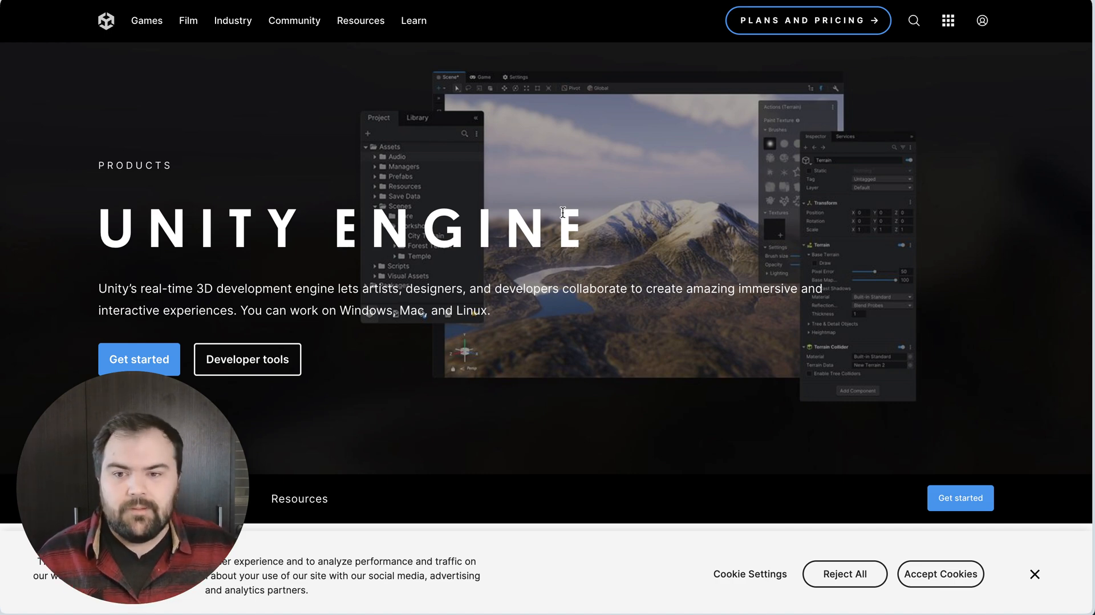
pyautogui.moveTo(356, 65)
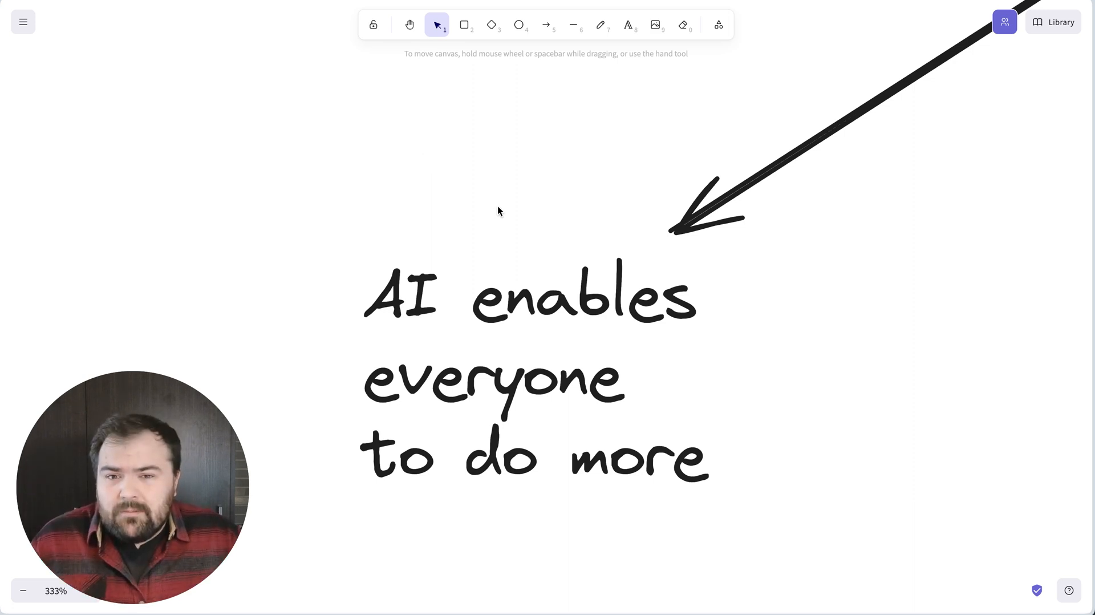
pyautogui.moveTo(522, 207)
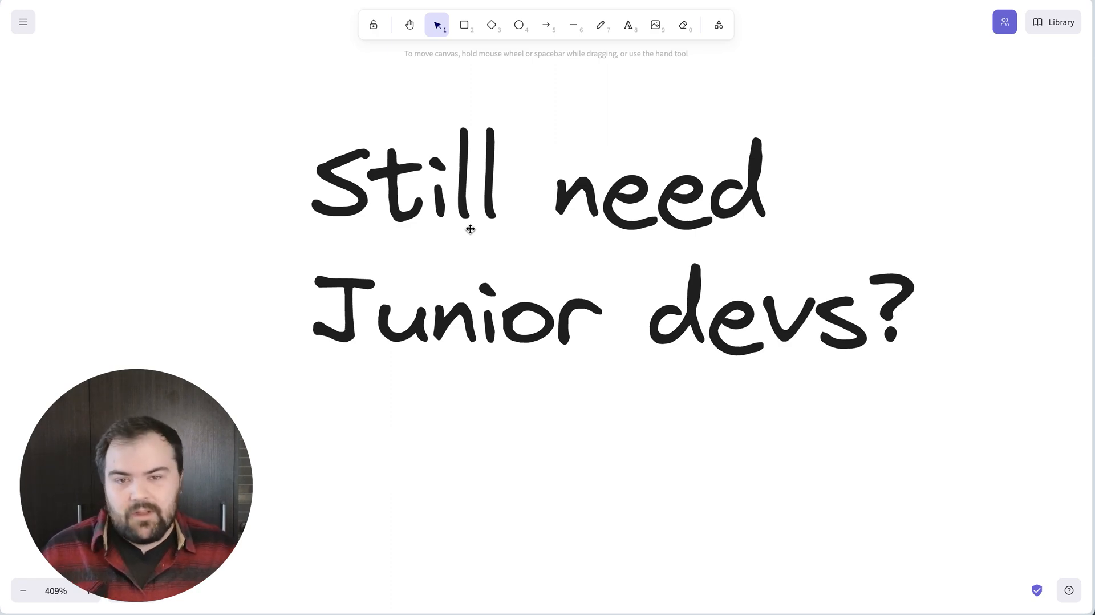
pyautogui.moveTo(551, 75)
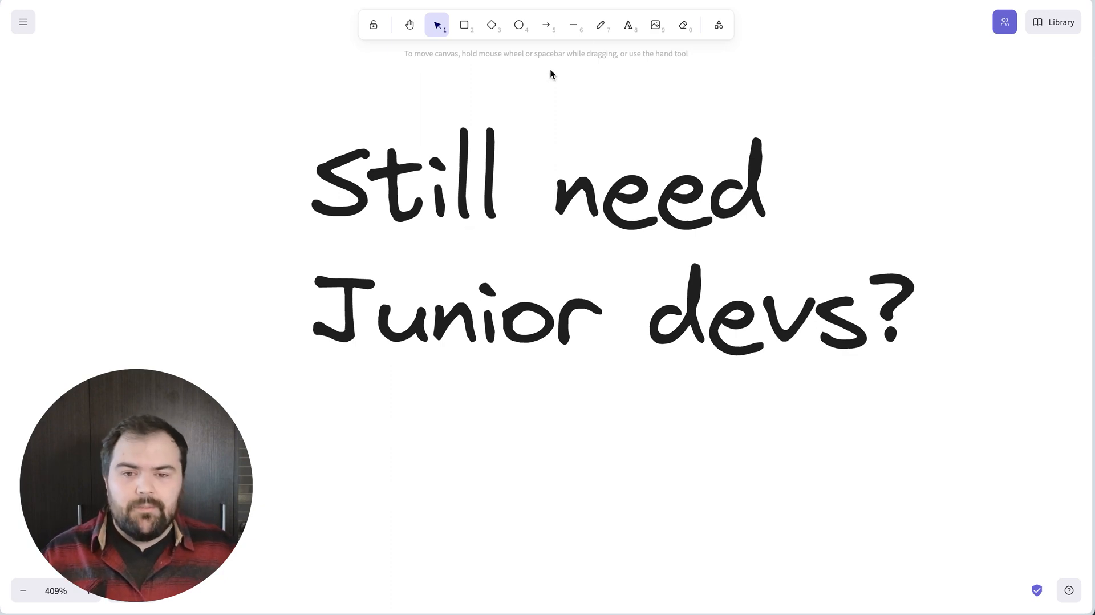